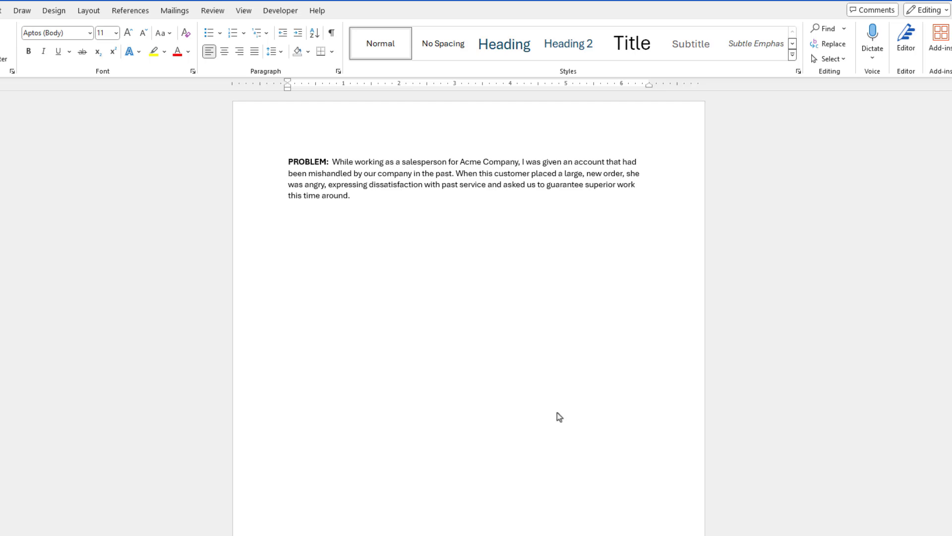
# Add the ACTION, SKILLS and RESULTS paragraphs (client meeting, negotiation and sales skills) and select the full story
pyautogui.write('ACTION: I scheduled a meeting with the client, we reviewed her order, identifying potential pitfalls, resulting in our adjusting the services we could provide. negotiated a new contract and emailed it to her.')
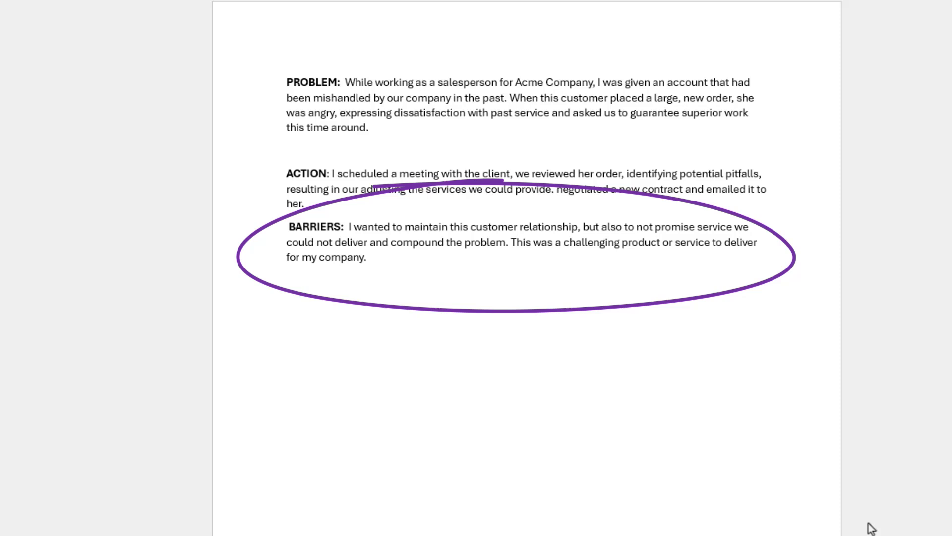
pyautogui.write('SKILLS: Negotiation, conflict resolution, empathetic negotiation and sales')
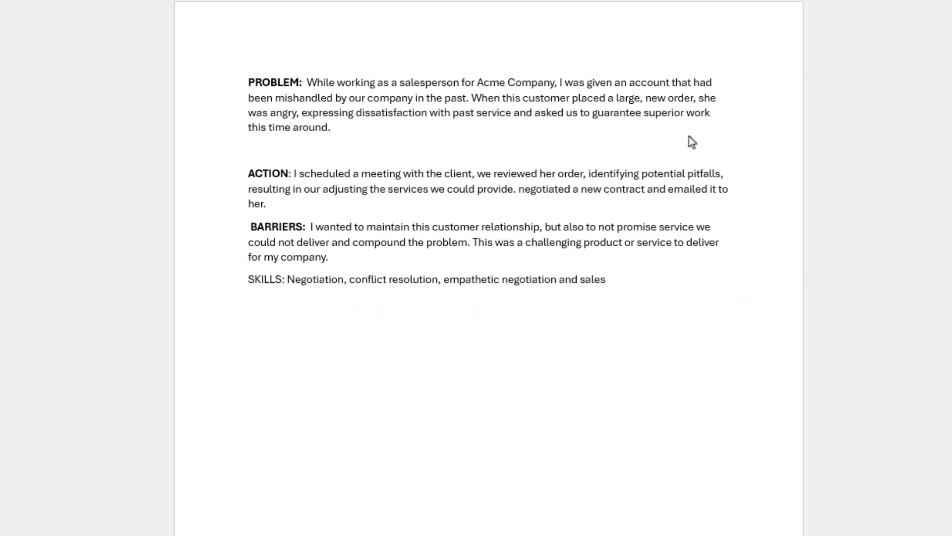
pyautogui.press('ctrl+v')
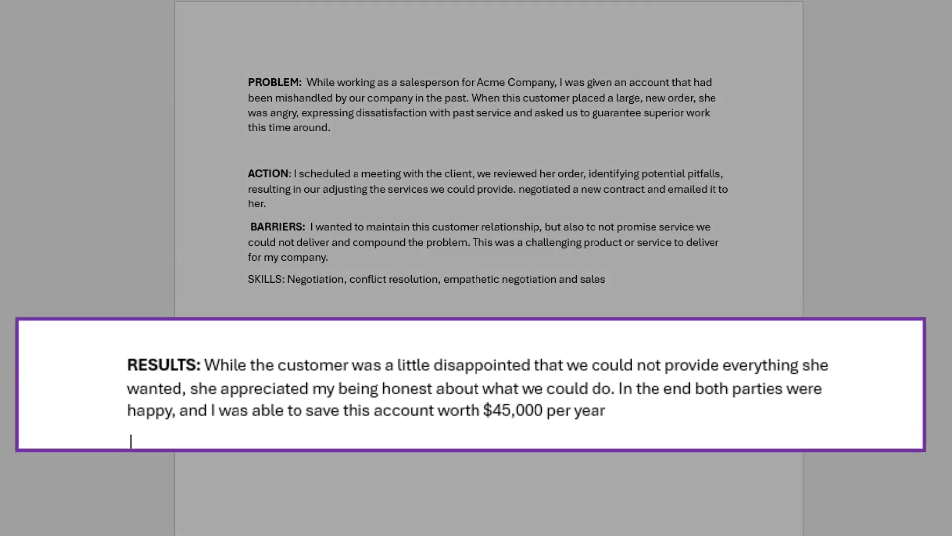
pyautogui.moveTo(204, 367); pyautogui.dragTo(817, 367)
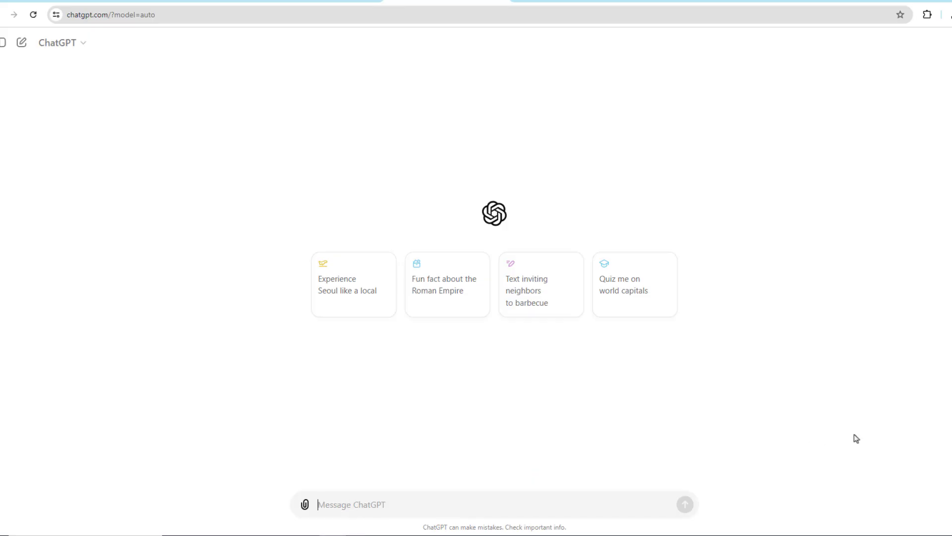
# Ask ChatGPT to turn the pasted story into a resume line, then request 'create more' variations
pyautogui.write('turn this')
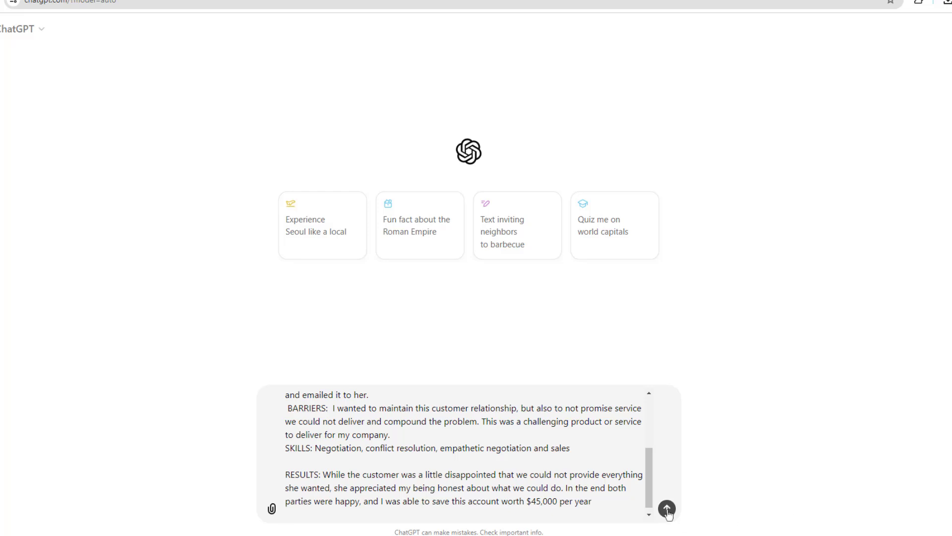
pyautogui.click(667, 509)
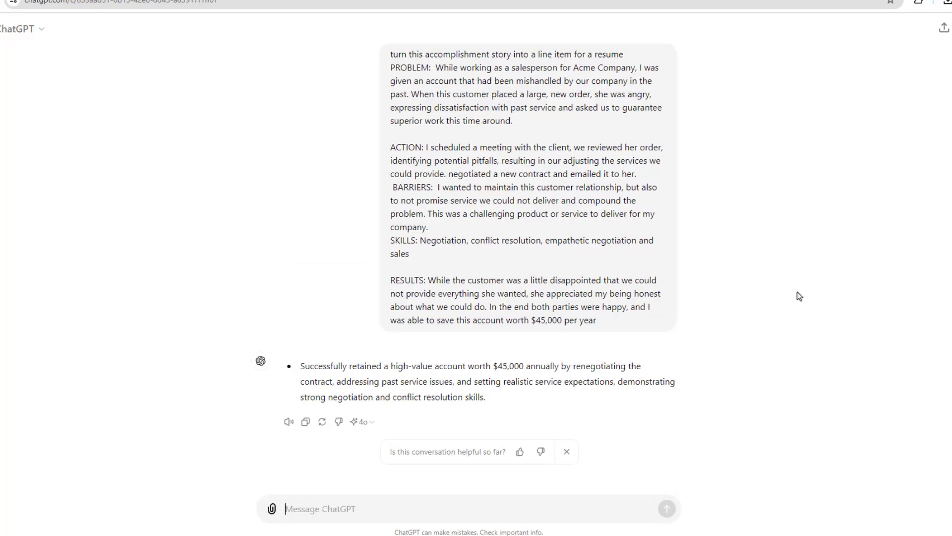
pyautogui.write('create more')
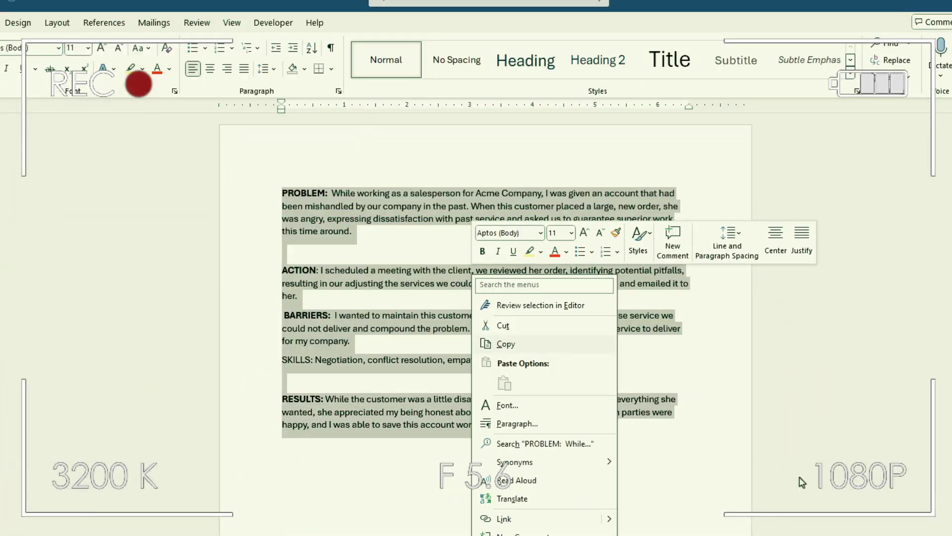
# Copy the selected Problem-to-Results story text via the context menu
pyautogui.click(374, 269)
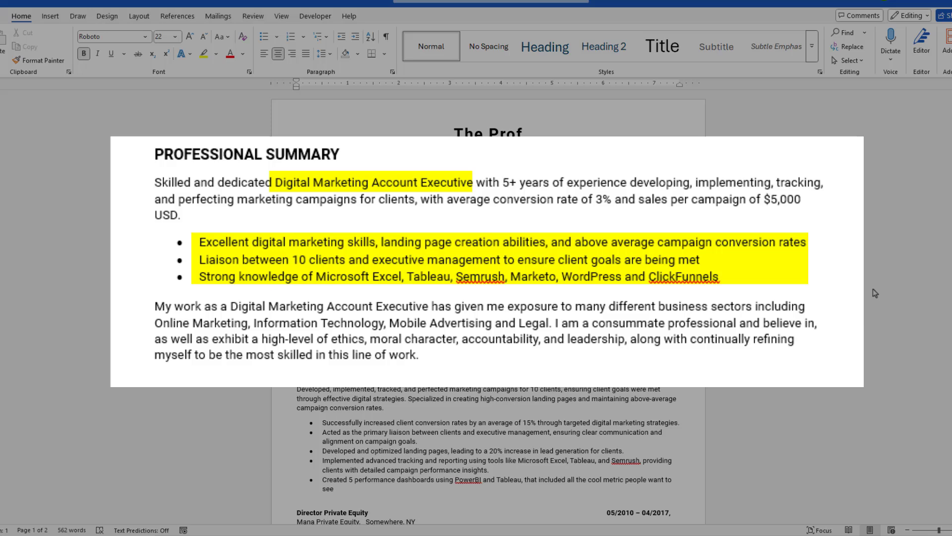
# Select the Professional Summary text in The Prof resume document
pyautogui.moveTo(154, 306); pyautogui.dragTo(548, 323)
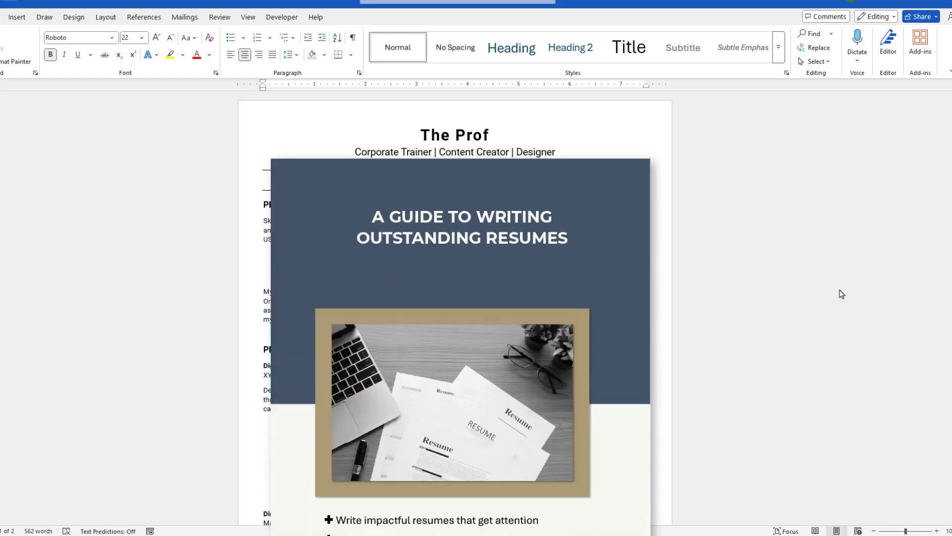
pyautogui.scroll(-3)
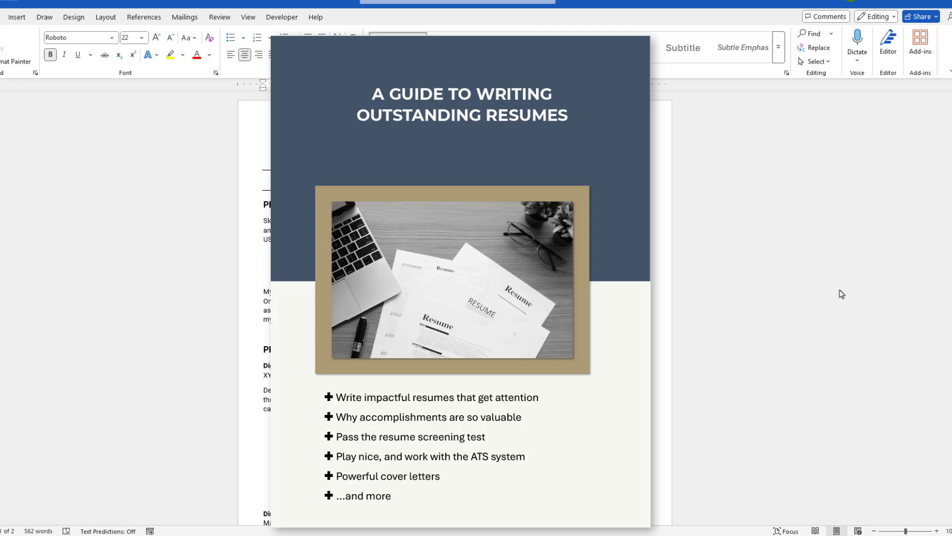